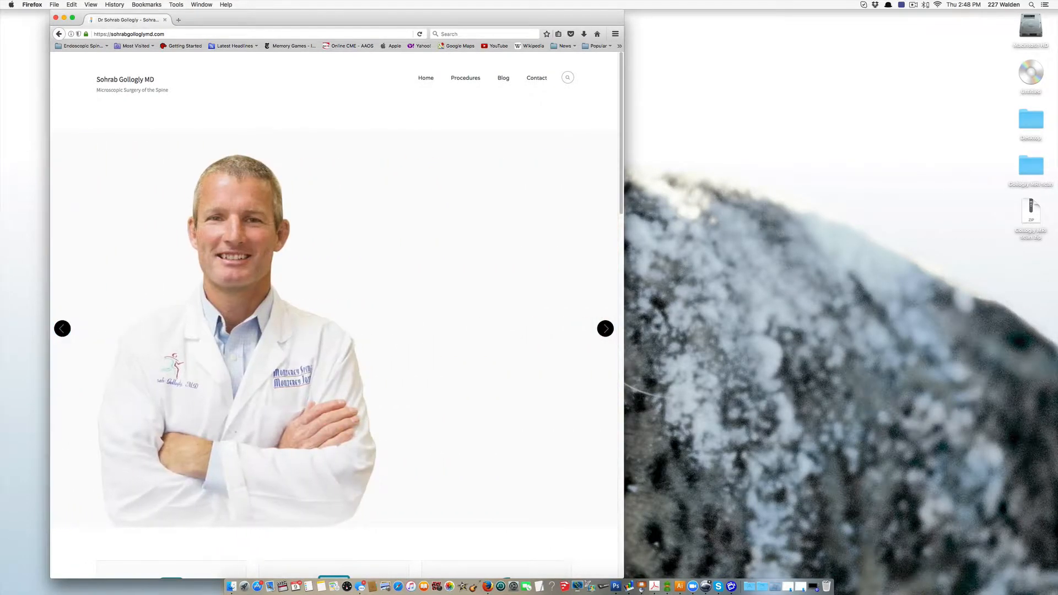
Step: Place text labels L1–L5 on the sagittal vertebrae and an arrow labelled 'L4-5 Disk' at that disc
click(606, 328)
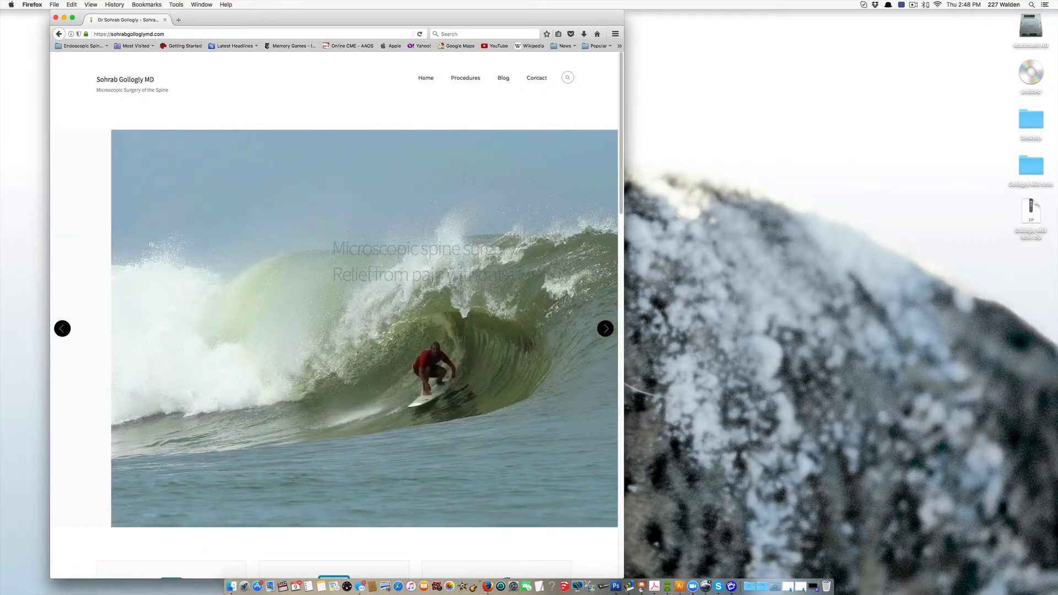
click(605, 329)
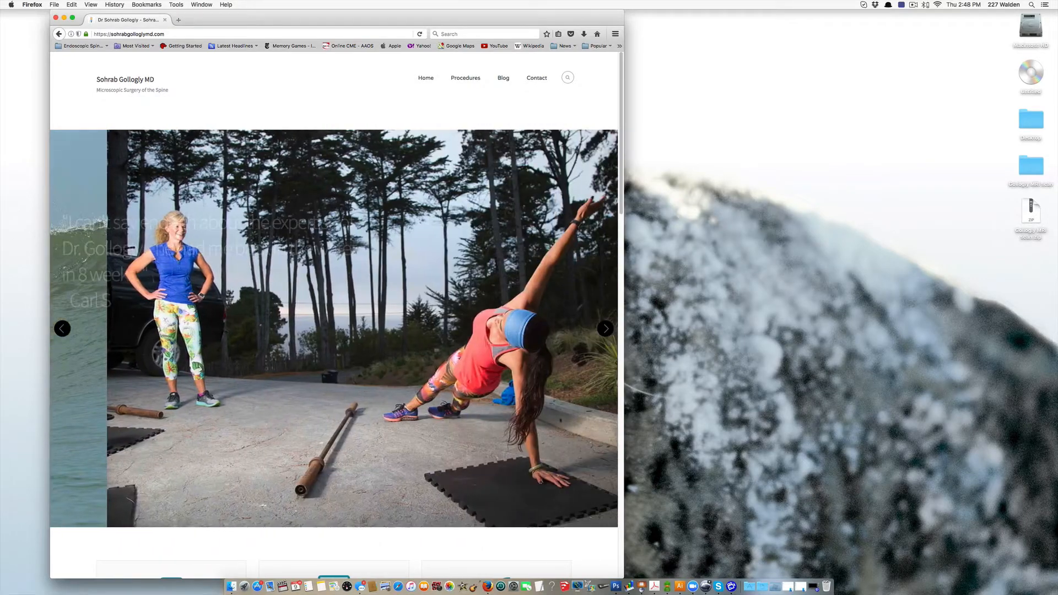
click(605, 329)
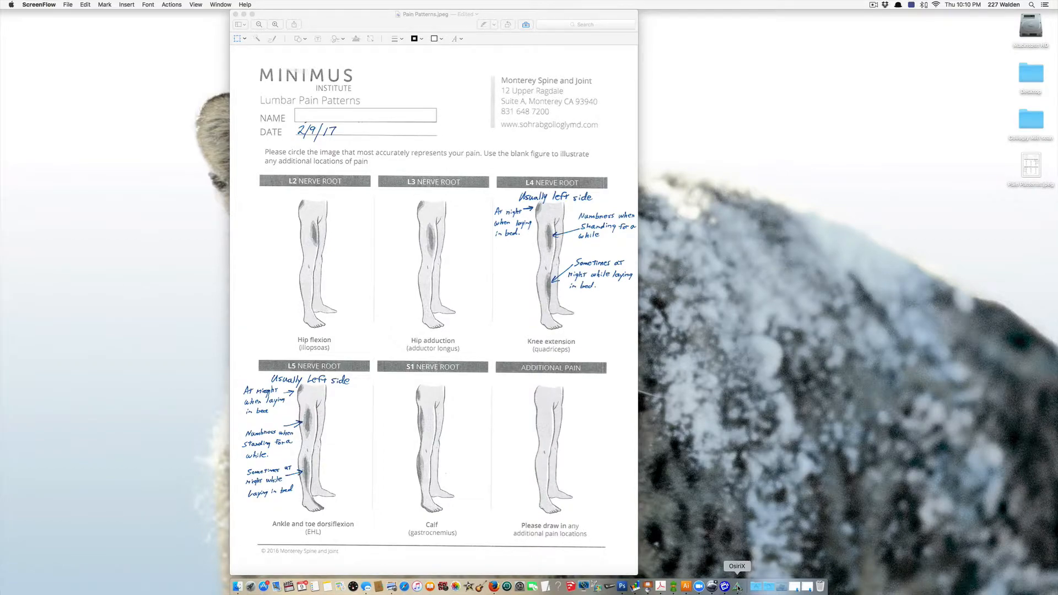
mouse_move(666, 398)
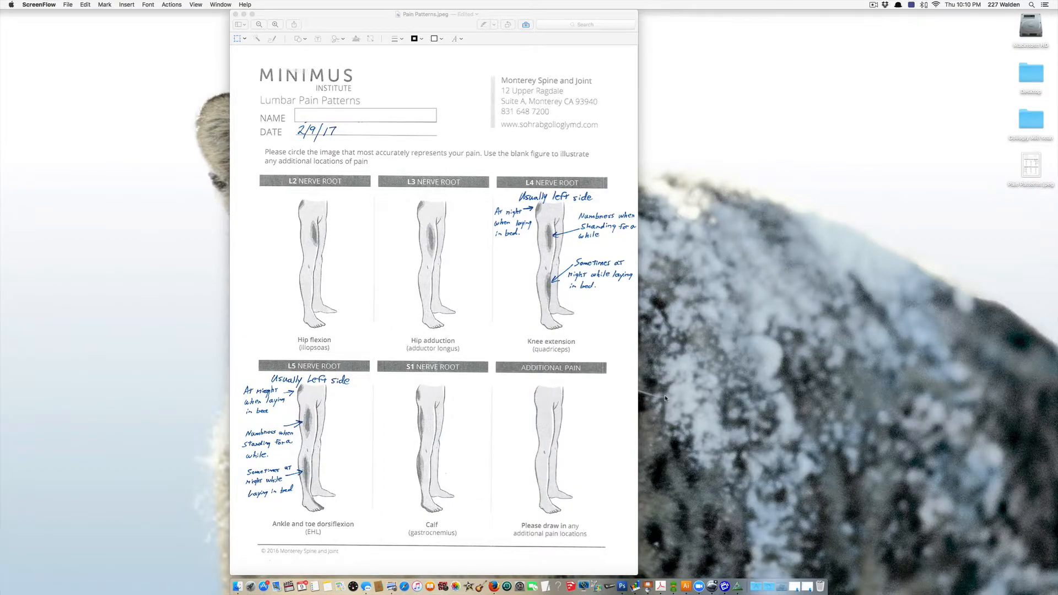
mouse_move(555, 258)
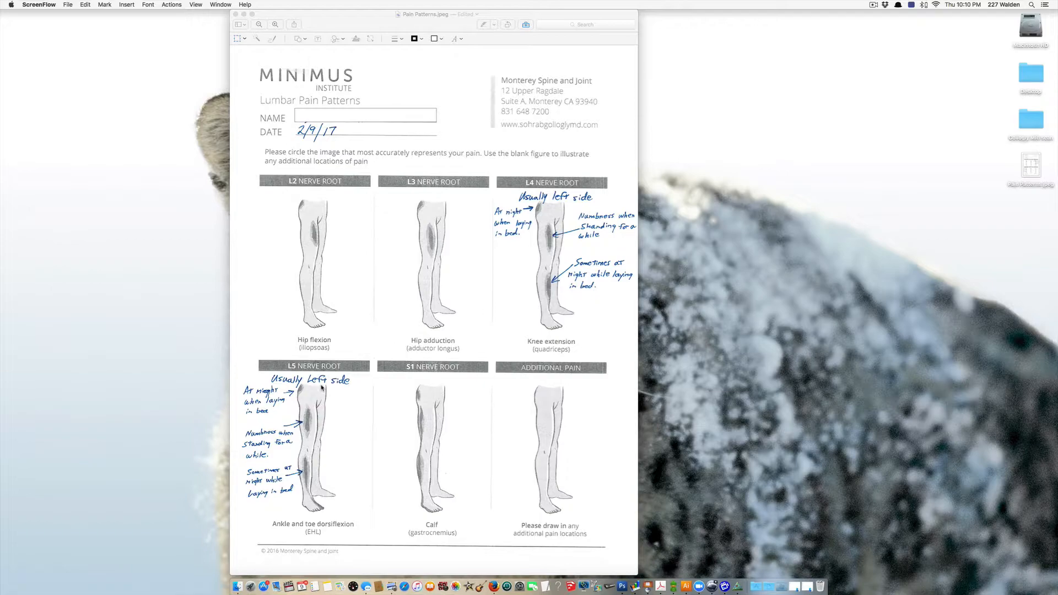
mouse_move(465, 438)
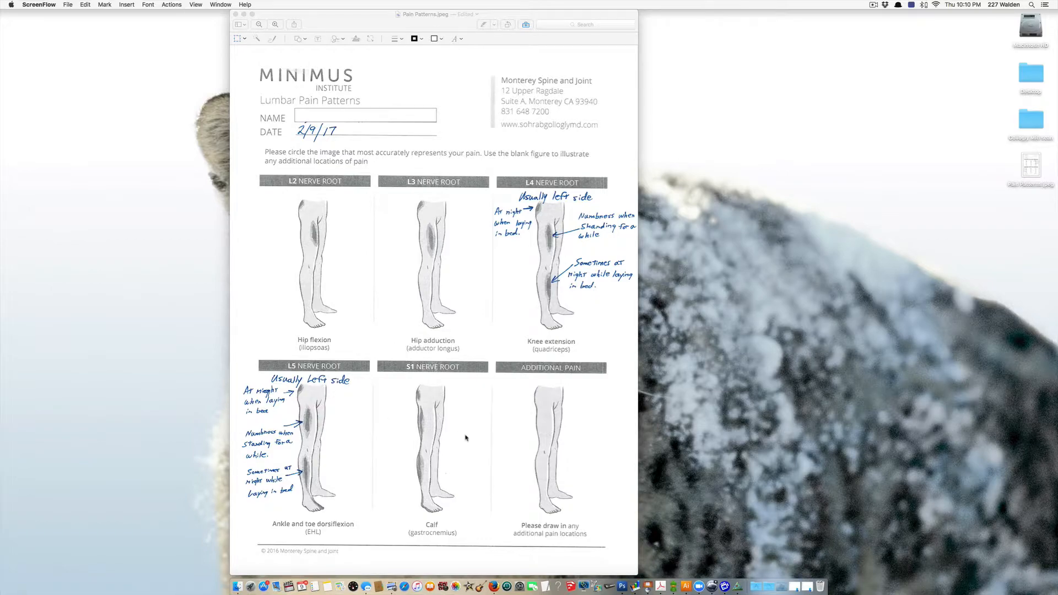
click(723, 585)
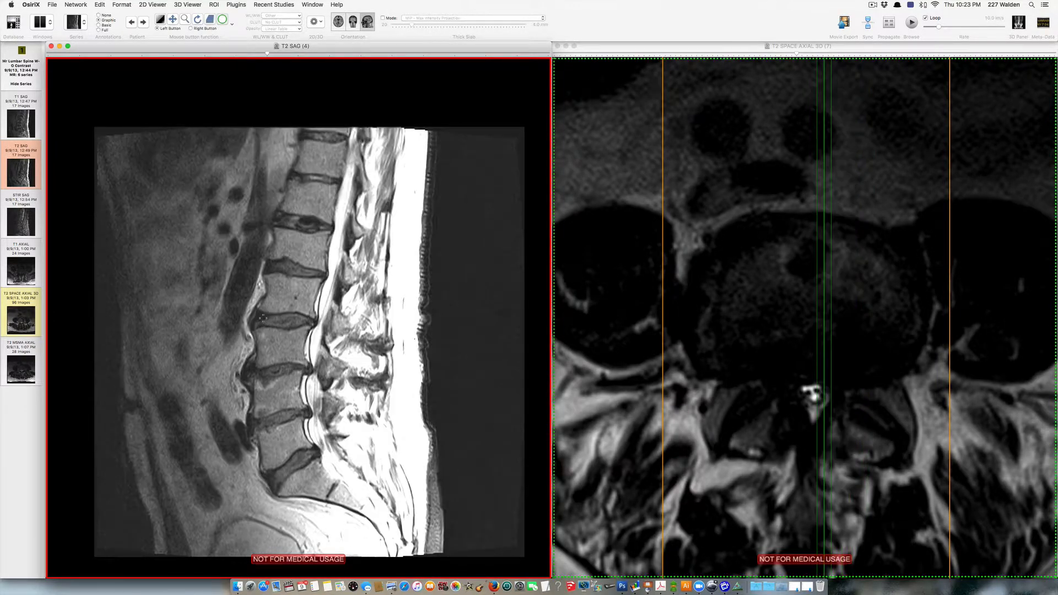
scroll(down, 3)
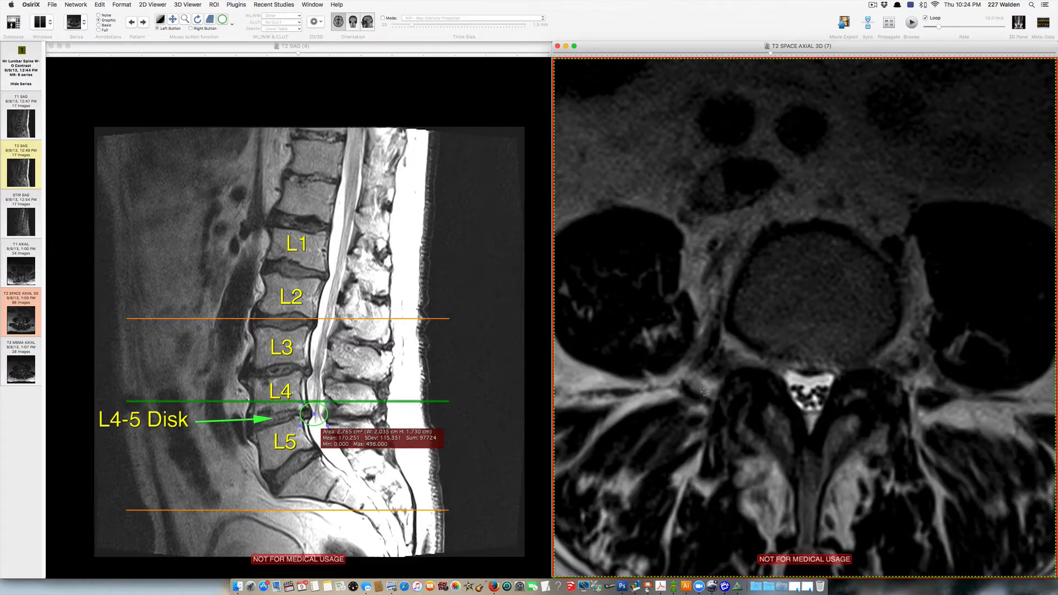
Step: Scroll the axial series to the L4-5 disc level for the oval area measurements of canal and vertebral body
scroll(down, 3)
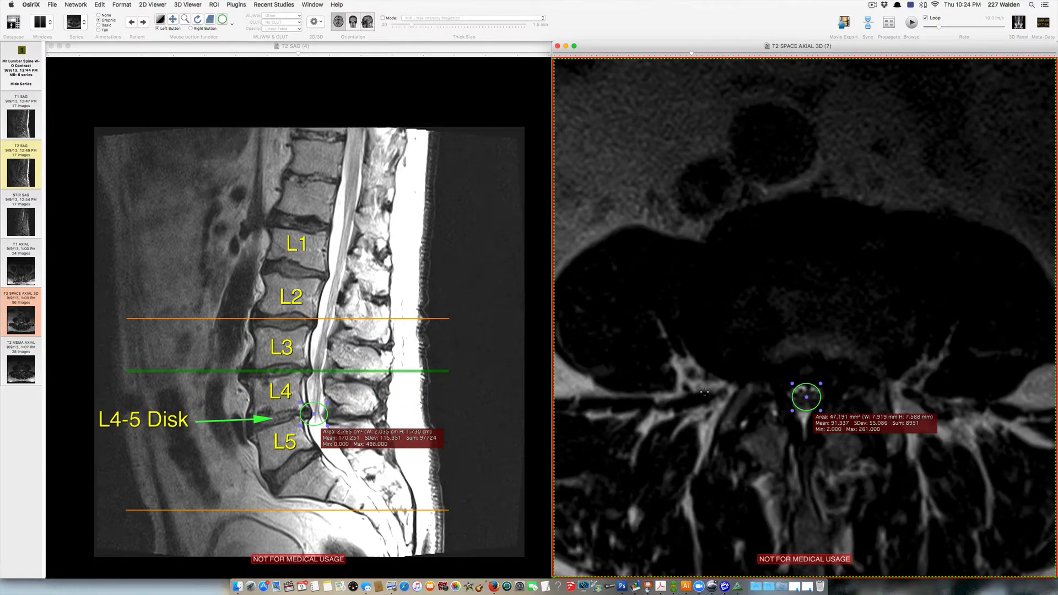
scroll(down, 3)
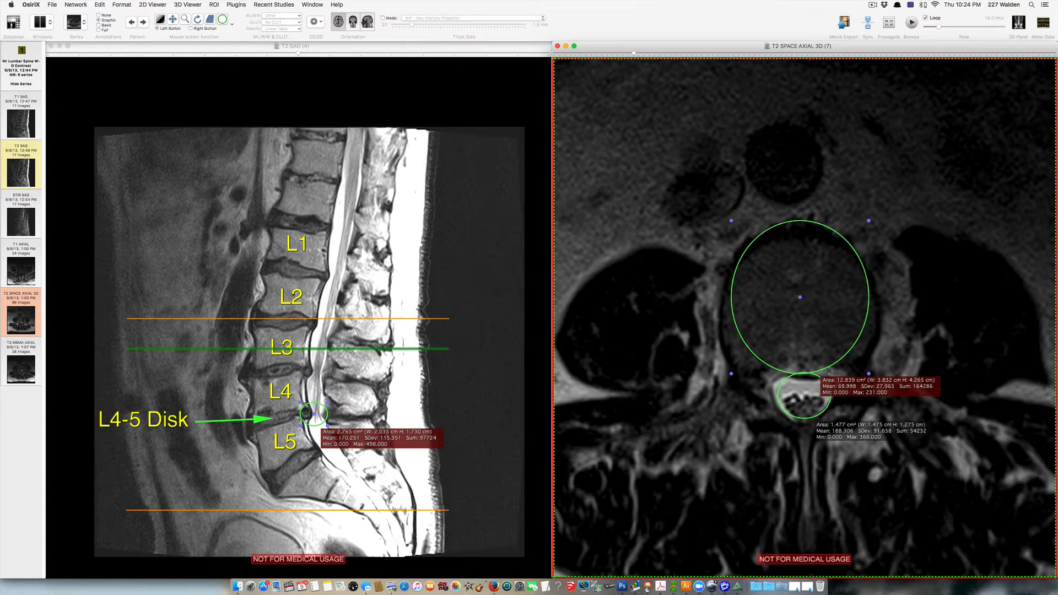
mouse_move(805, 236)
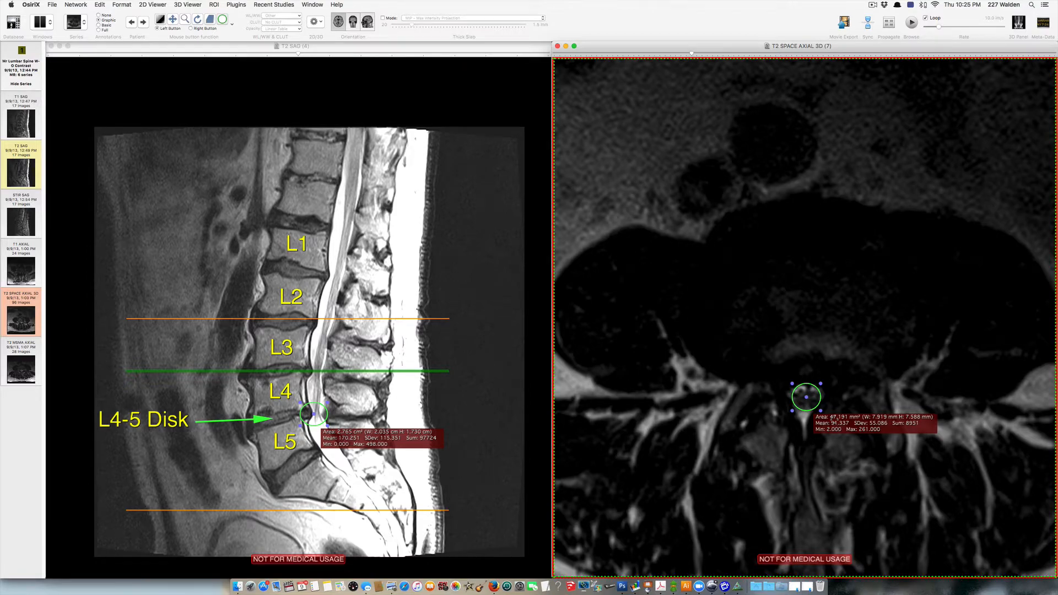
scroll(down, 3)
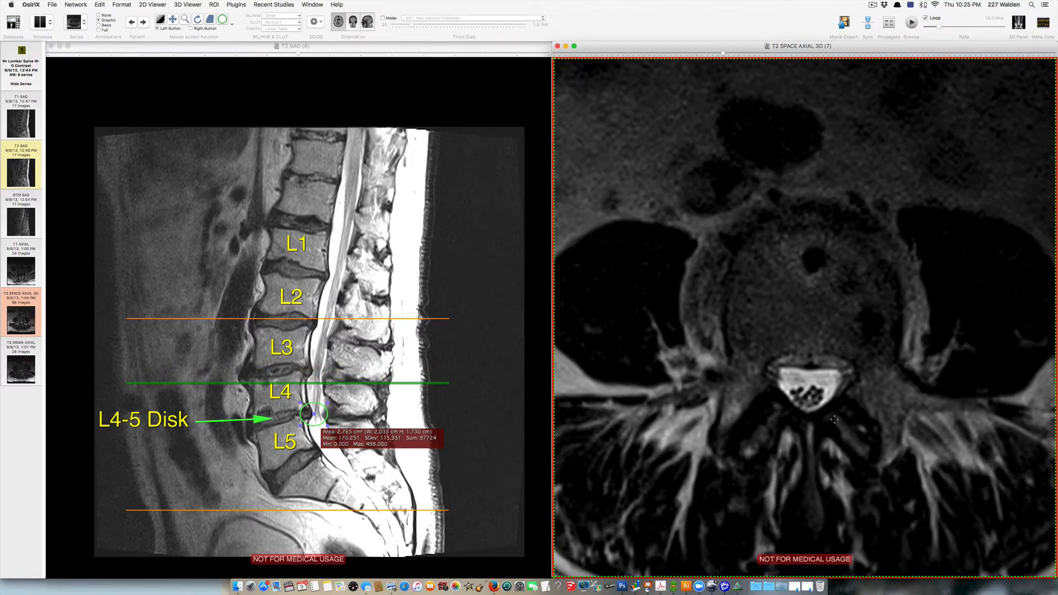
scroll(down, 3)
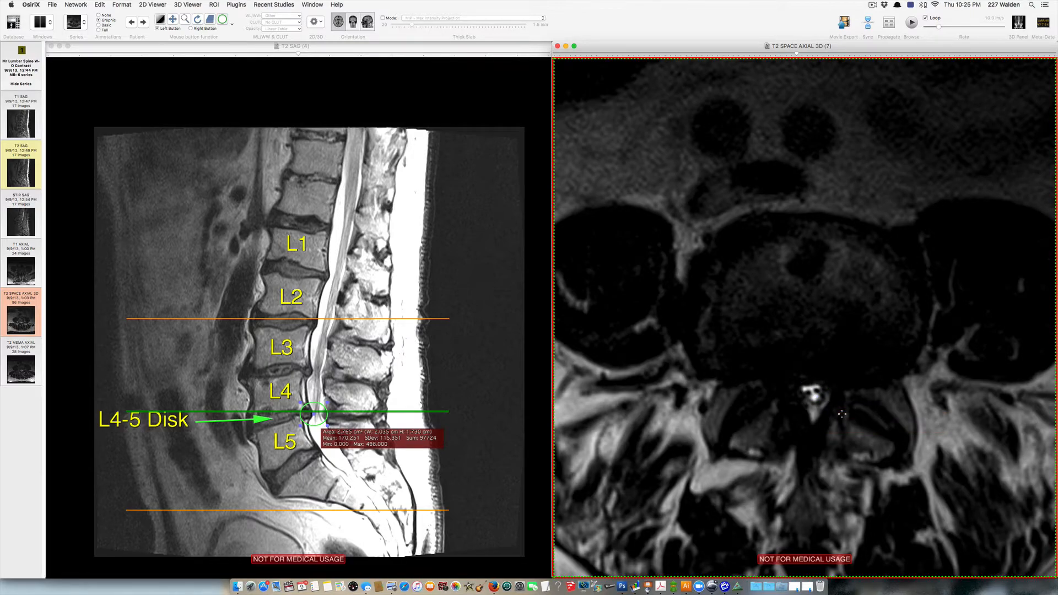
mouse_move(222, 20)
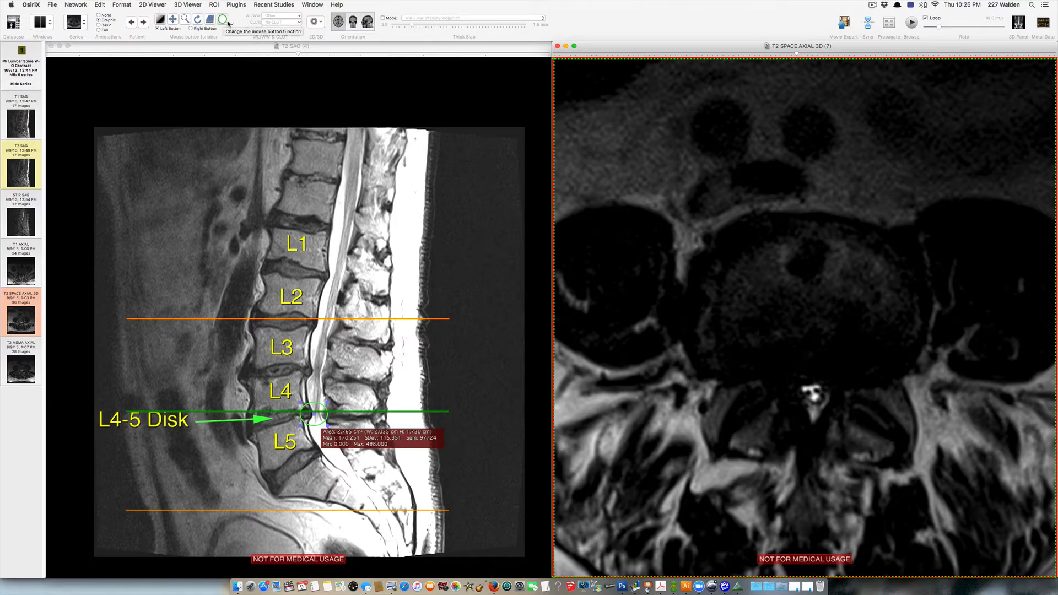
click(231, 21)
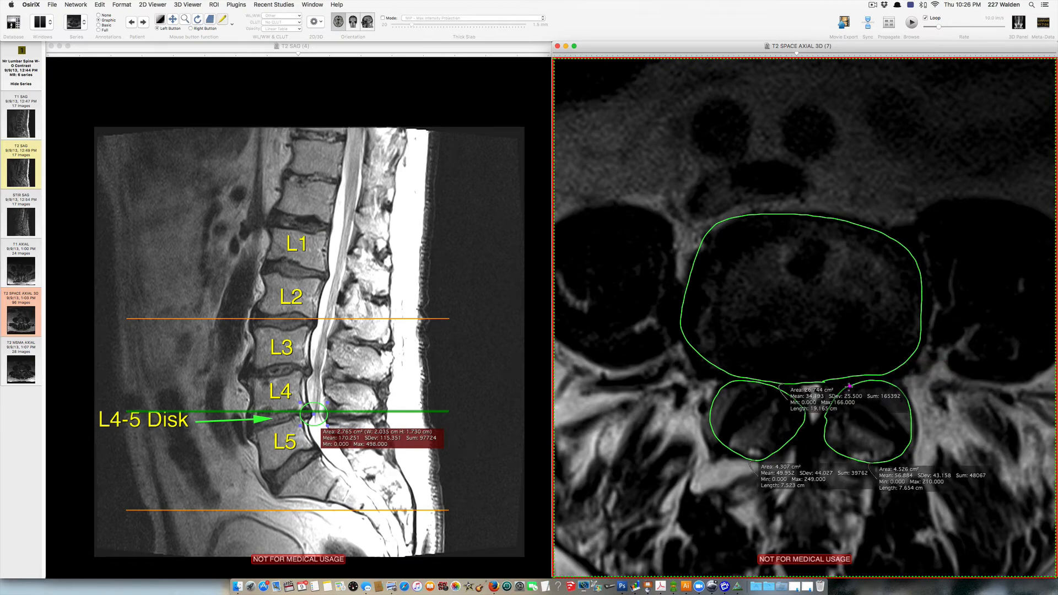
click(796, 304)
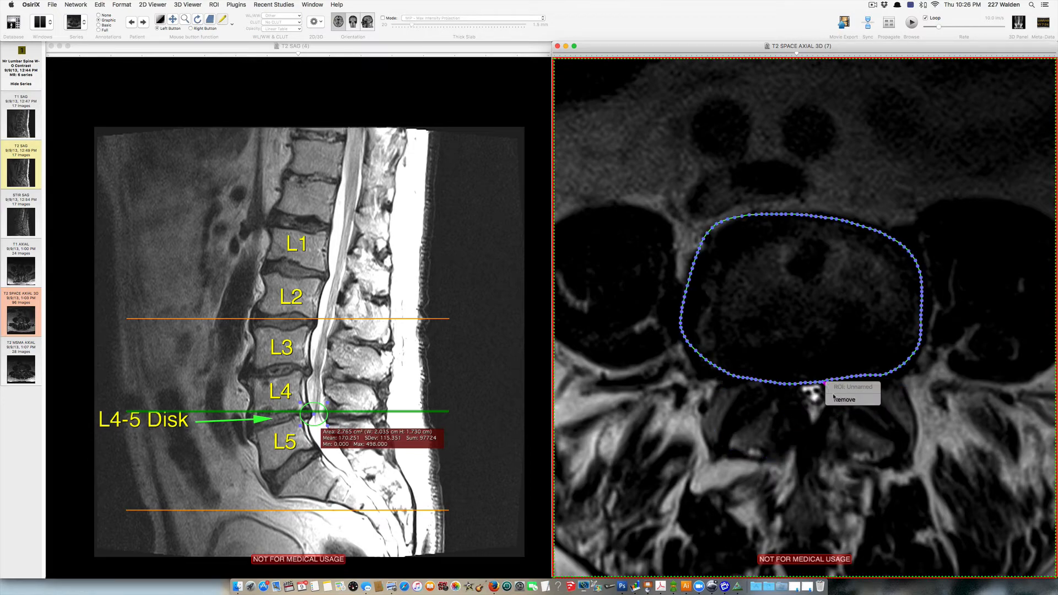
click(843, 399)
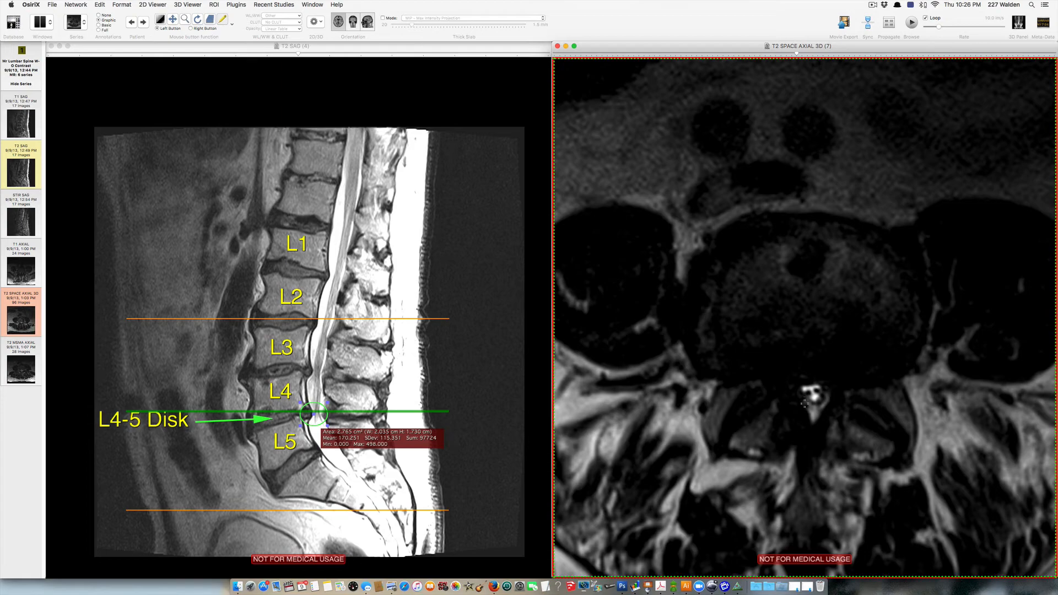